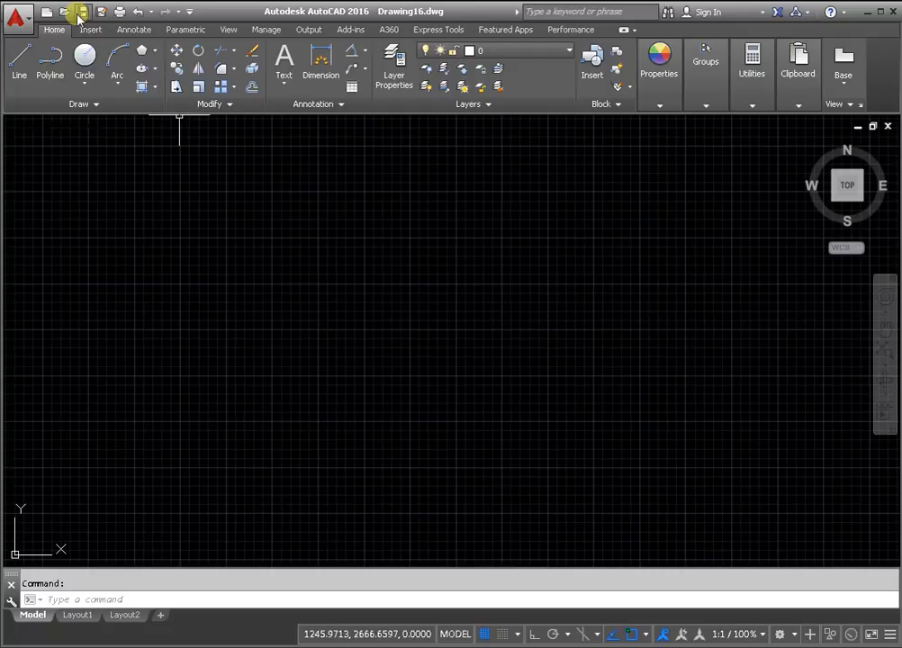
Step: Open a new drawing from the Tutorial-iMfg template via the Select File dialog
left_click(83, 11)
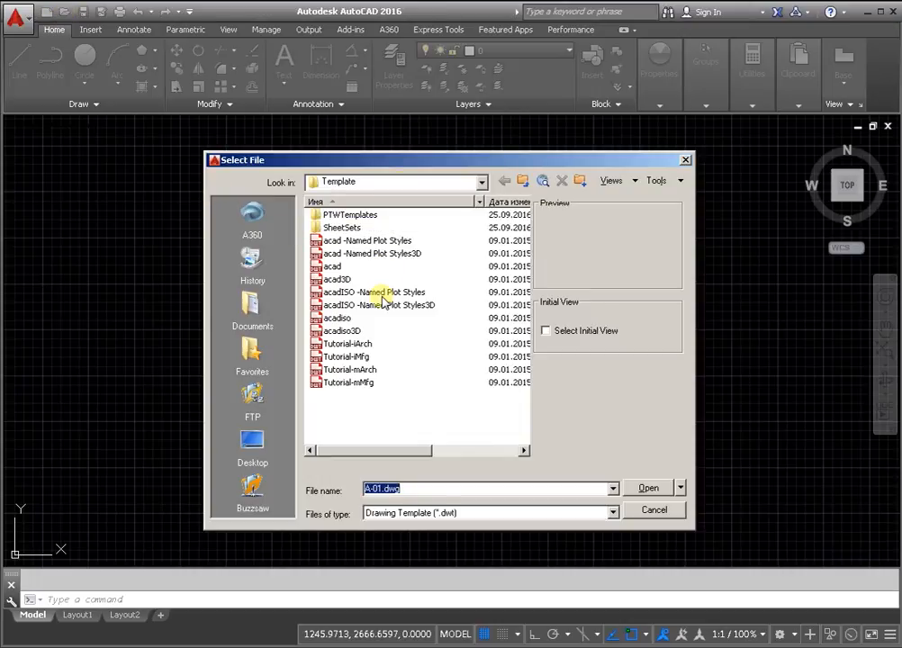
left_click(345, 343)
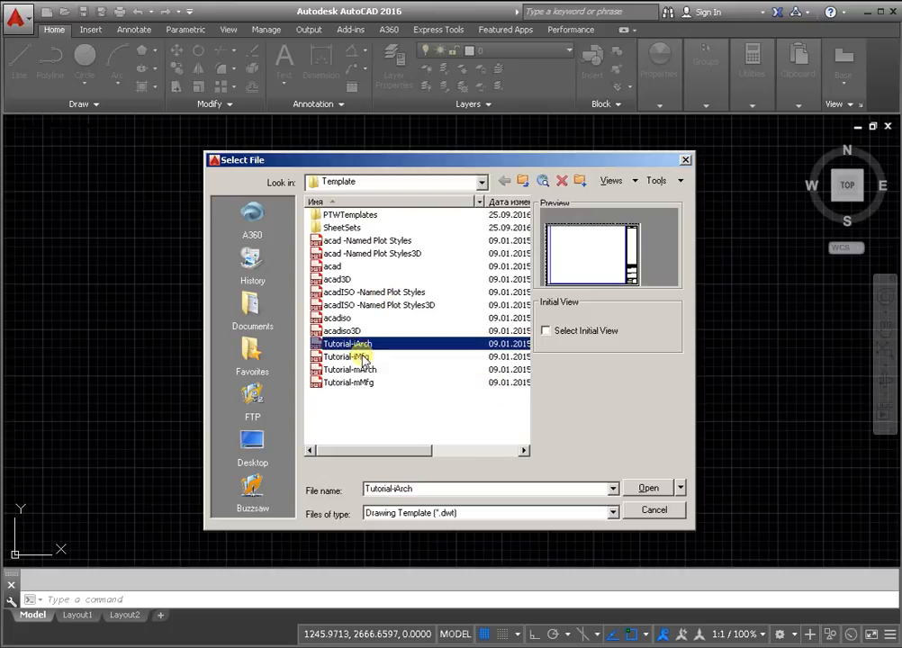
left_click(348, 356)
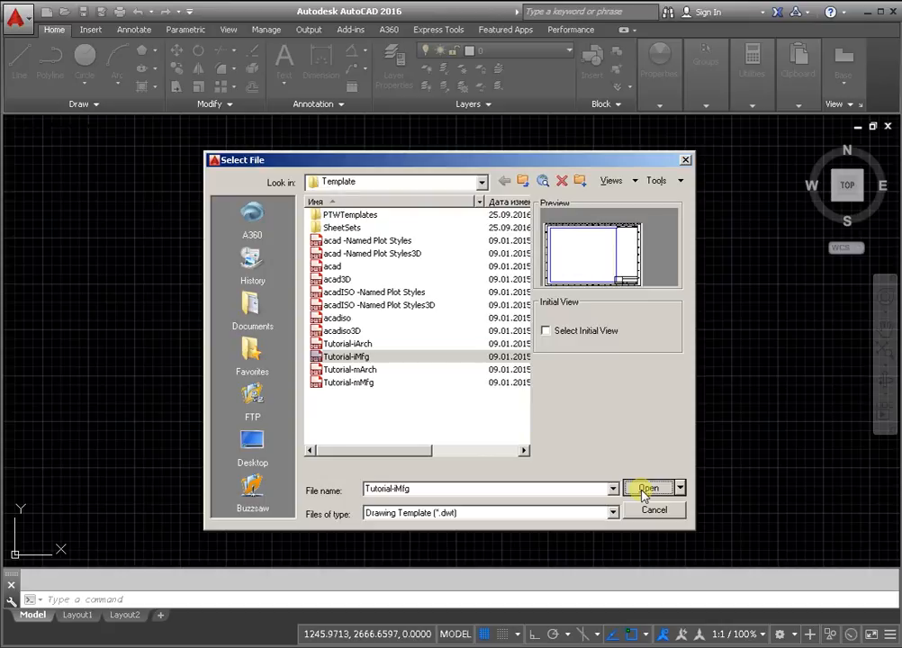
left_click(648, 490)
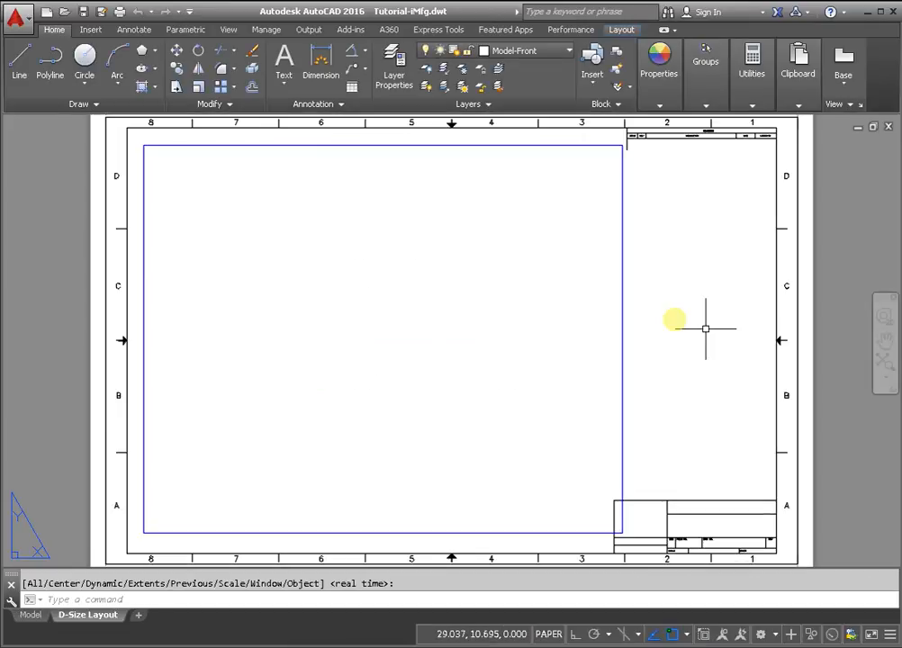
Step: Launch the DesignCenter palette from the Insert ribbon's Content panel
left_click(90, 28)
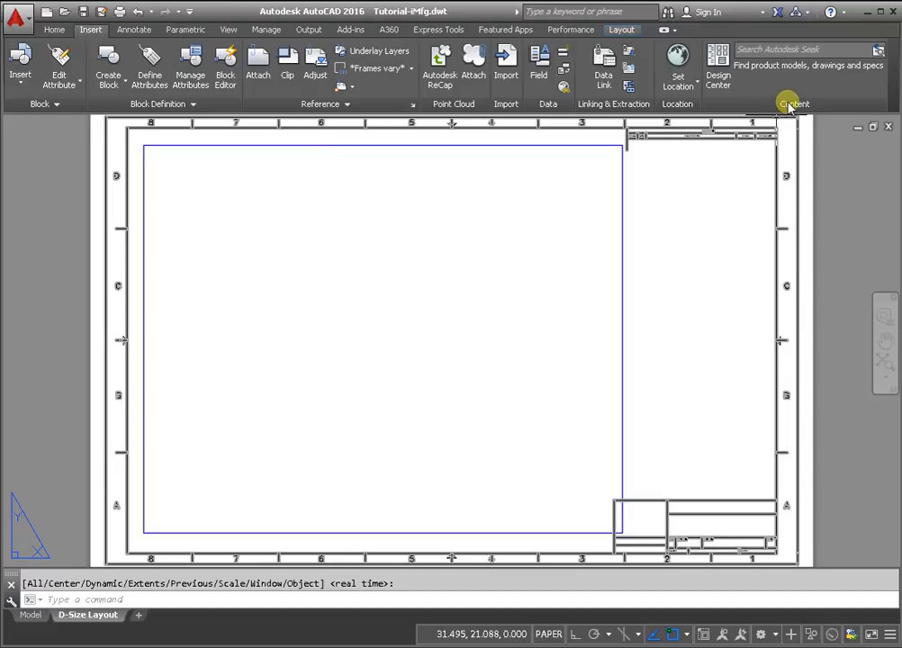
mouse_move(718, 63)
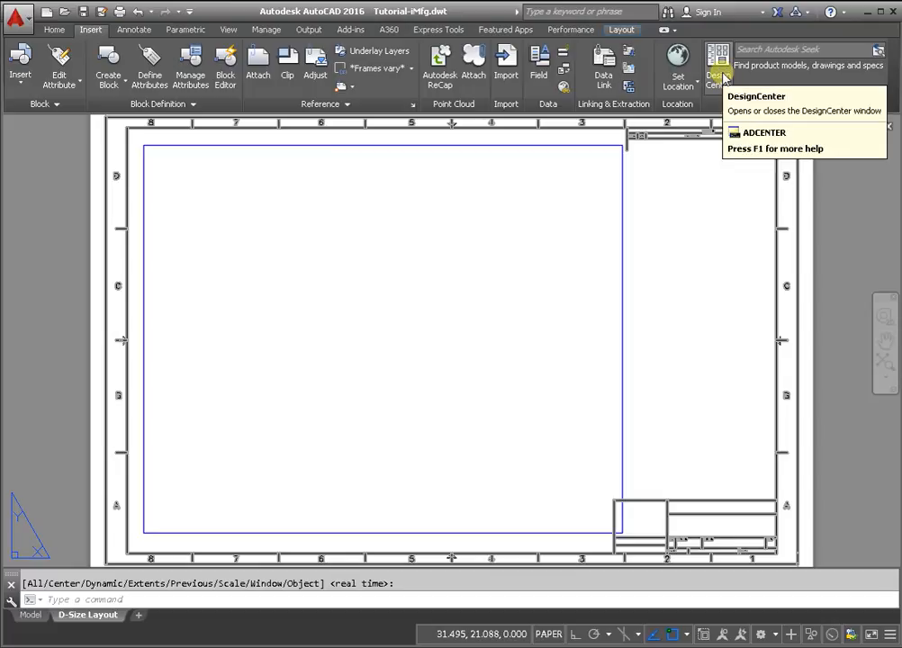
left_click(716, 58)
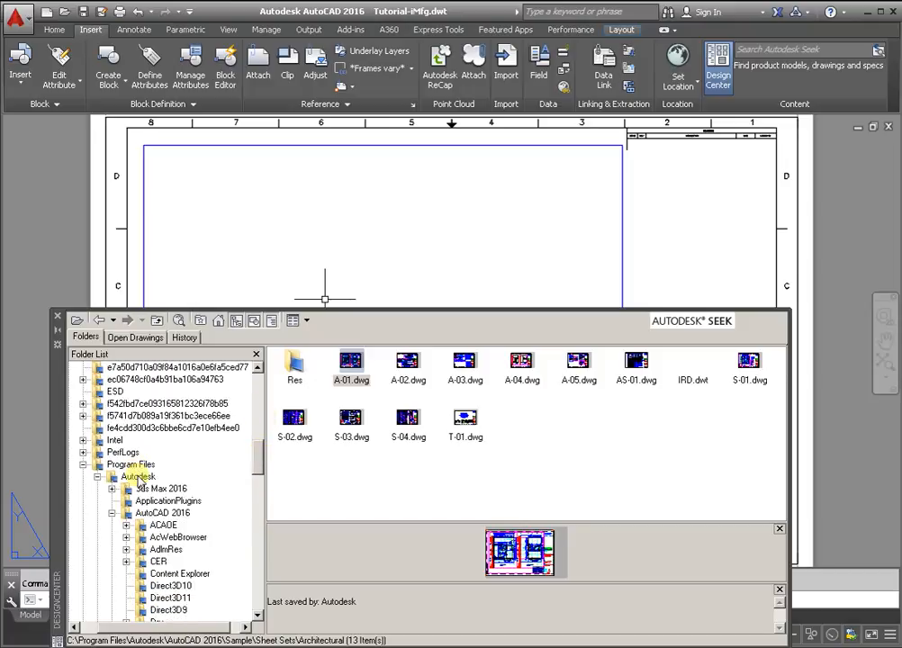
Step: Browse to the AutoCAD 2016 Sample ActiveX folder in DesignCenter's Folder List
left_click(163, 513)
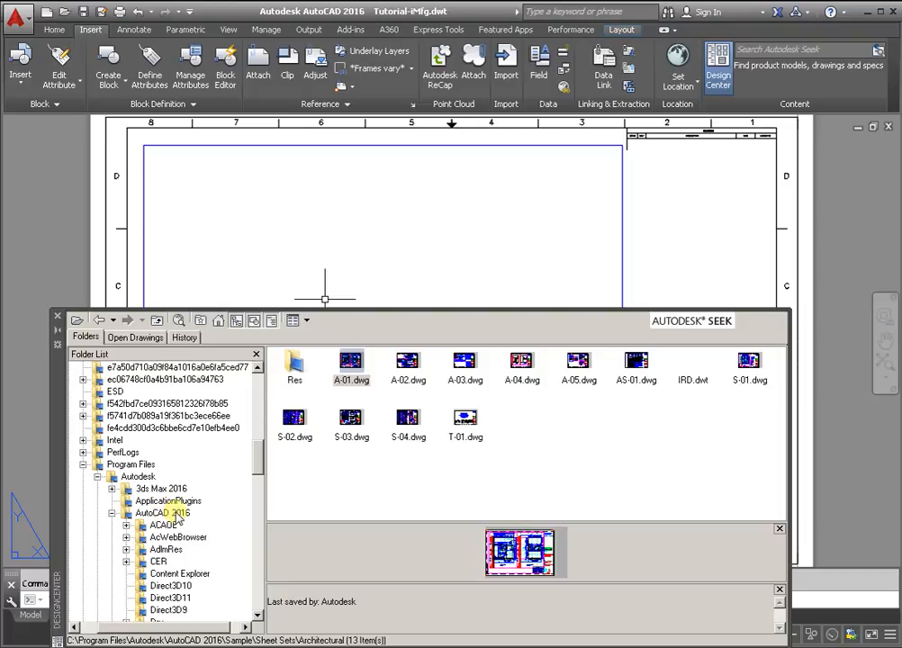
scroll("down", 3)
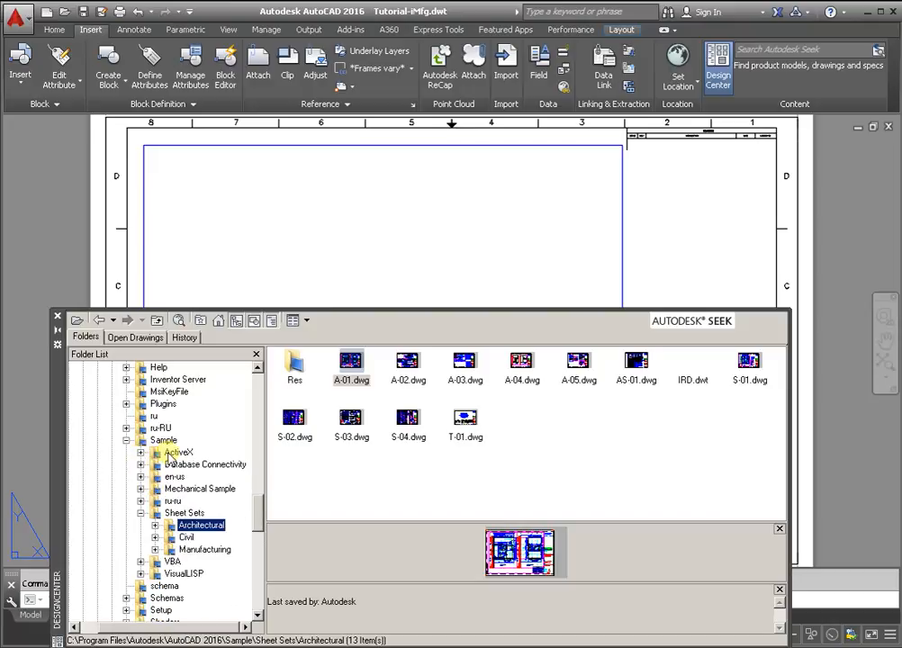
left_click(179, 450)
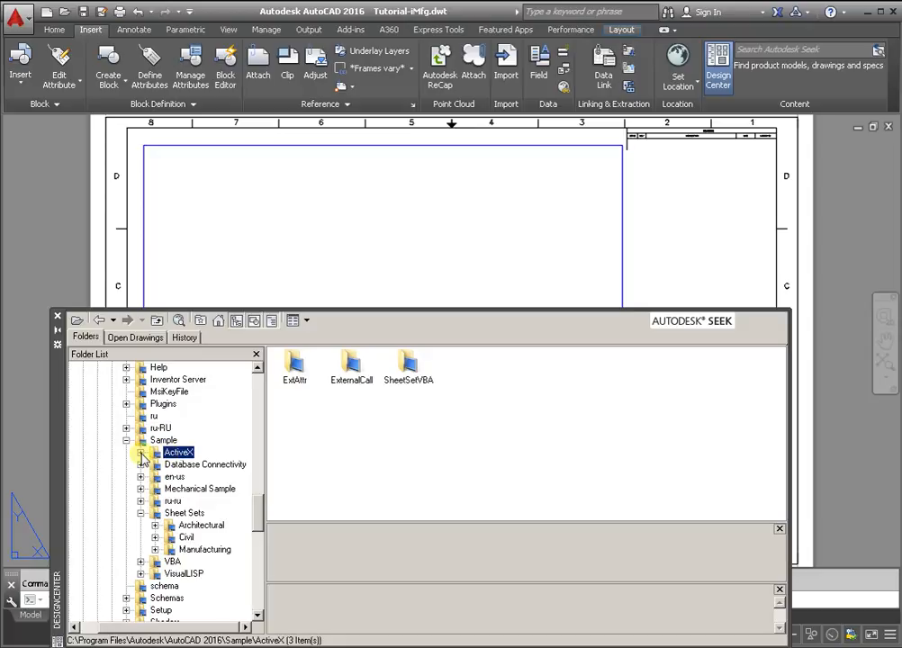
Step: Preview Assembly Sample.dwg in the ExtAttr folder, then move down the Folder List
left_click(191, 465)
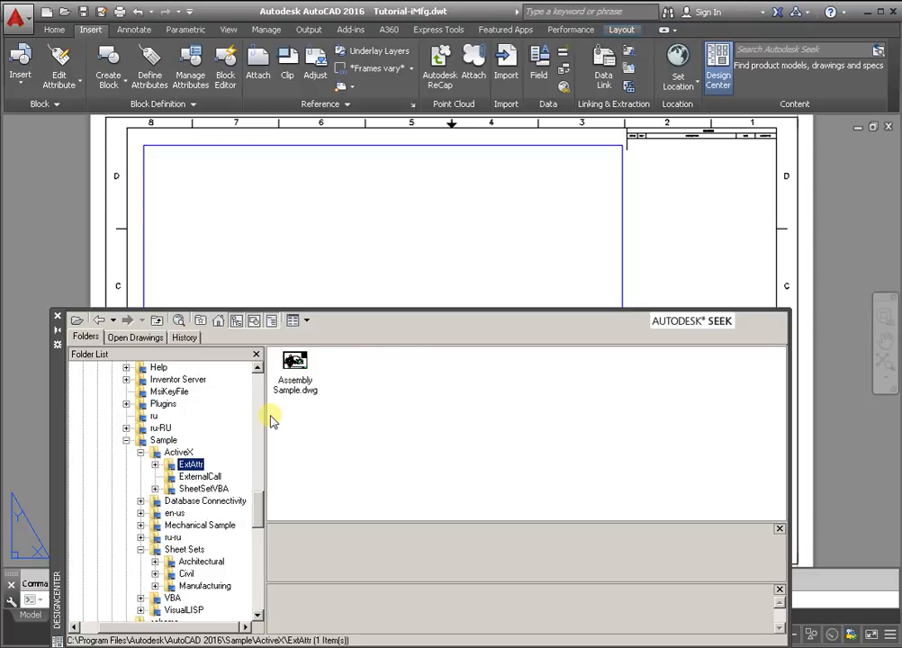
left_click(295, 369)
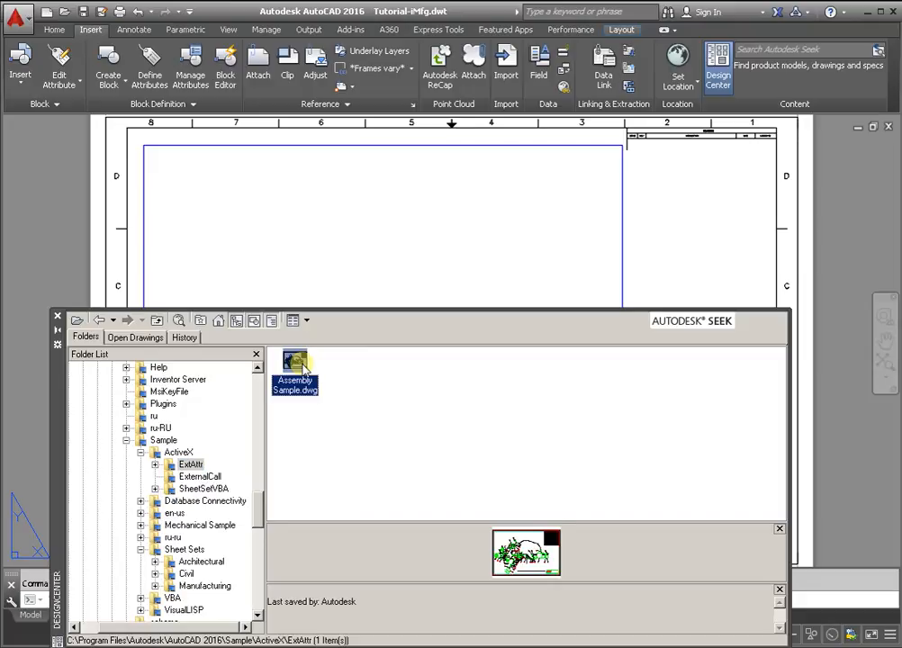
scroll("down", 3)
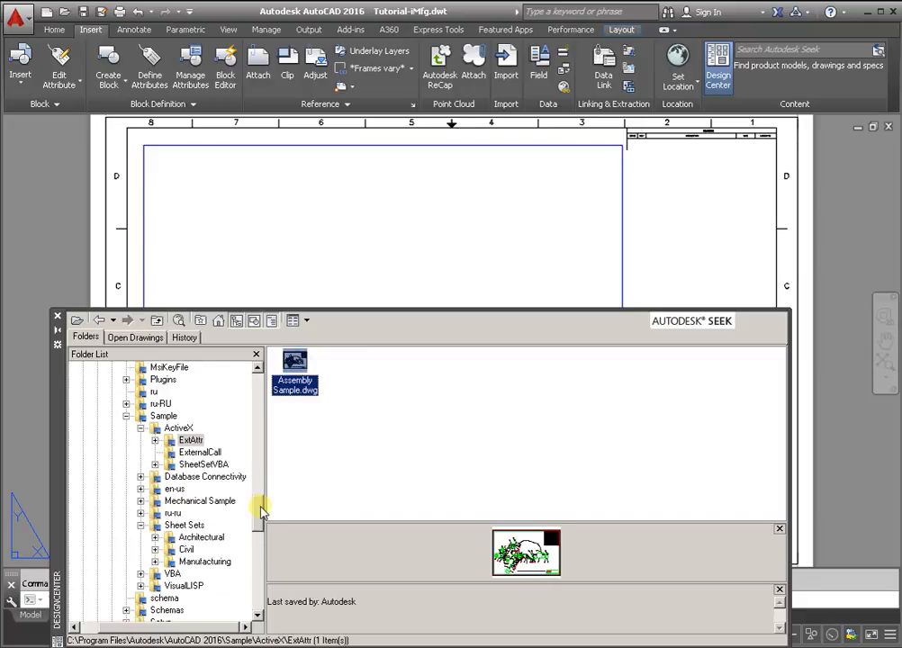
scroll("down", 3)
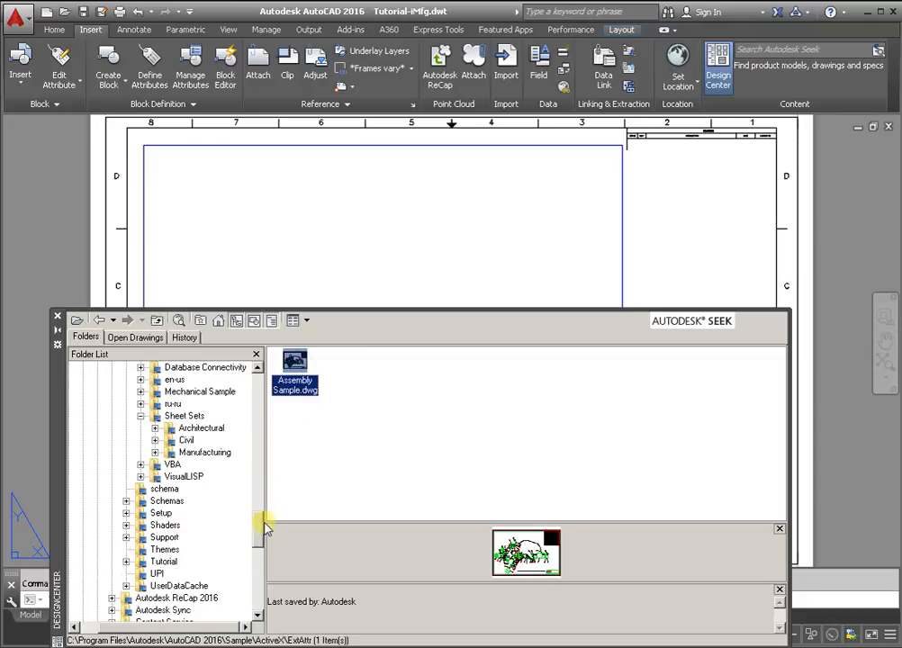
scroll("down", 3)
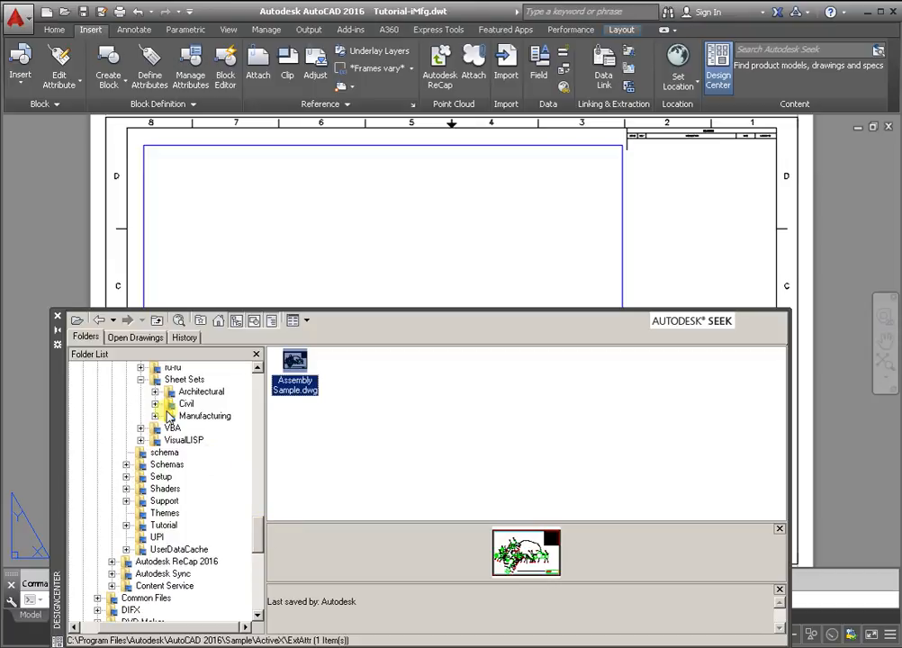
left_click(205, 416)
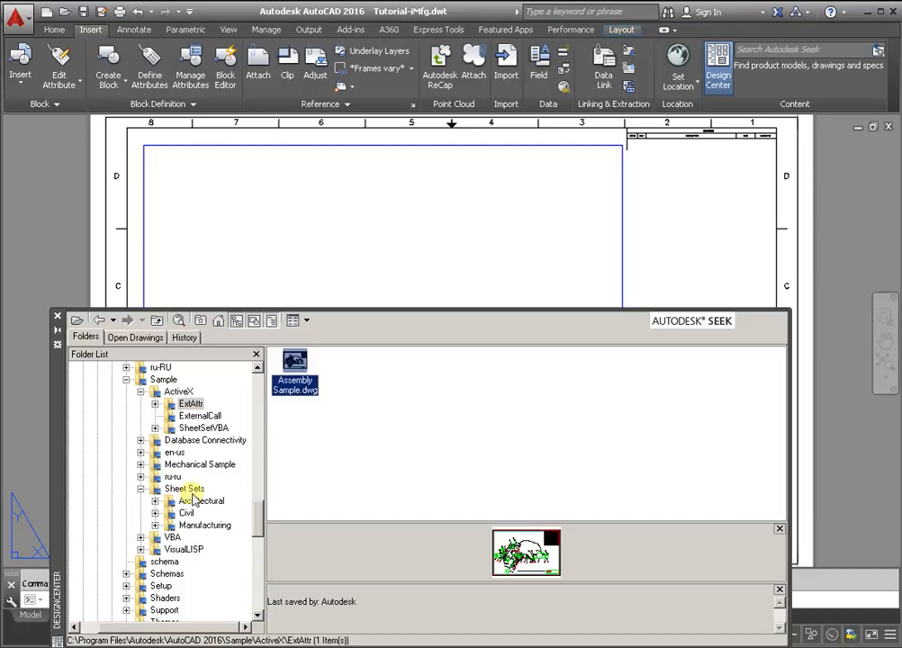
Step: Browse the Architectural and Manufacturing sheet set folders and preview A-04.dwg
left_click(202, 500)
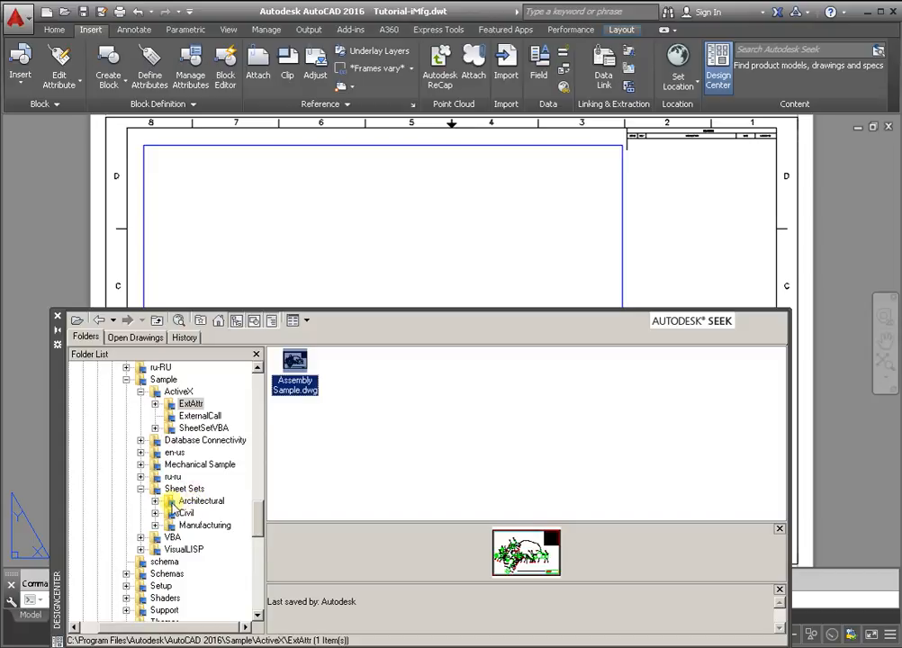
left_click(201, 501)
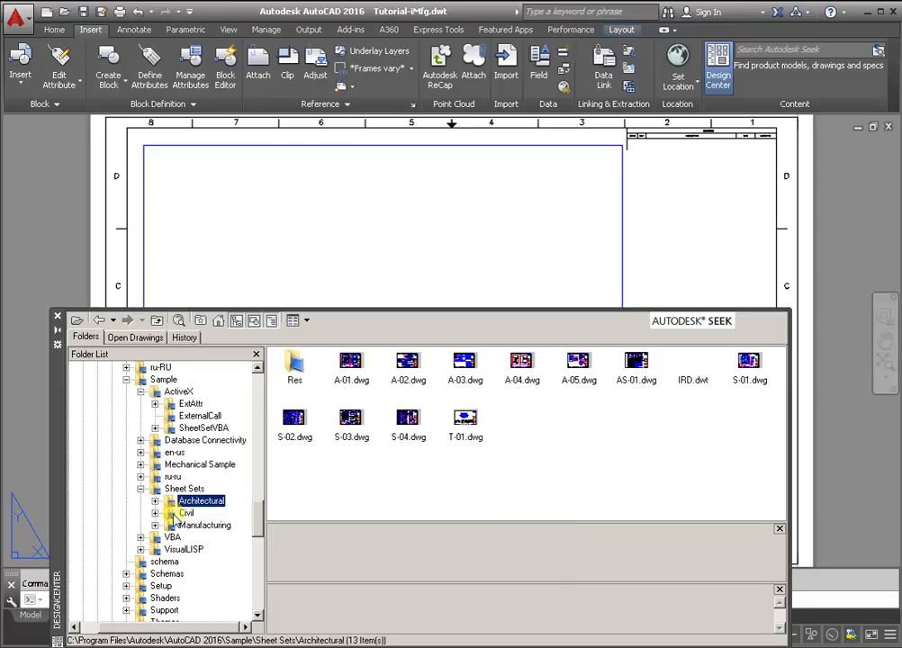
left_click(206, 525)
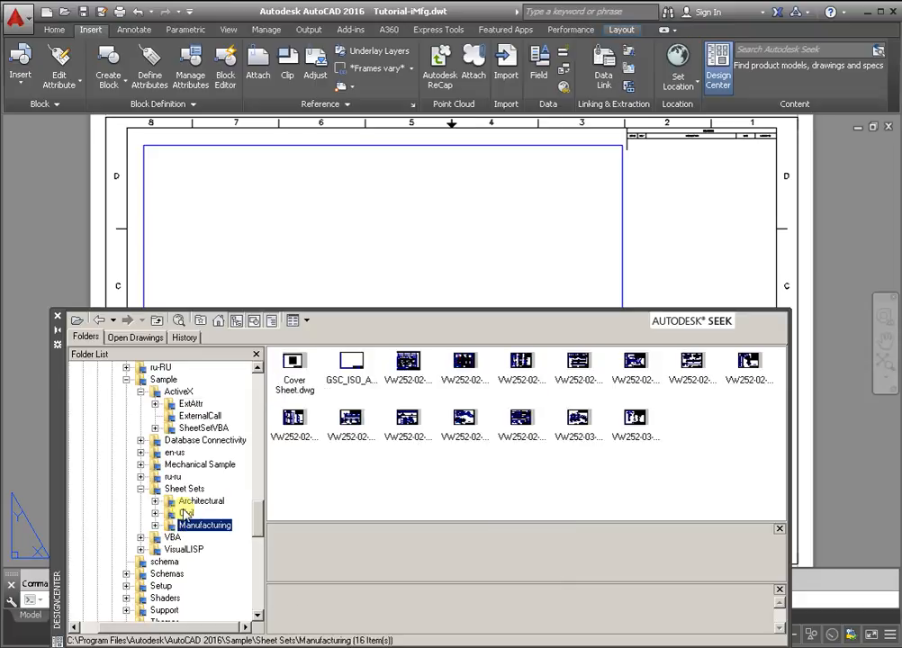
left_click(202, 500)
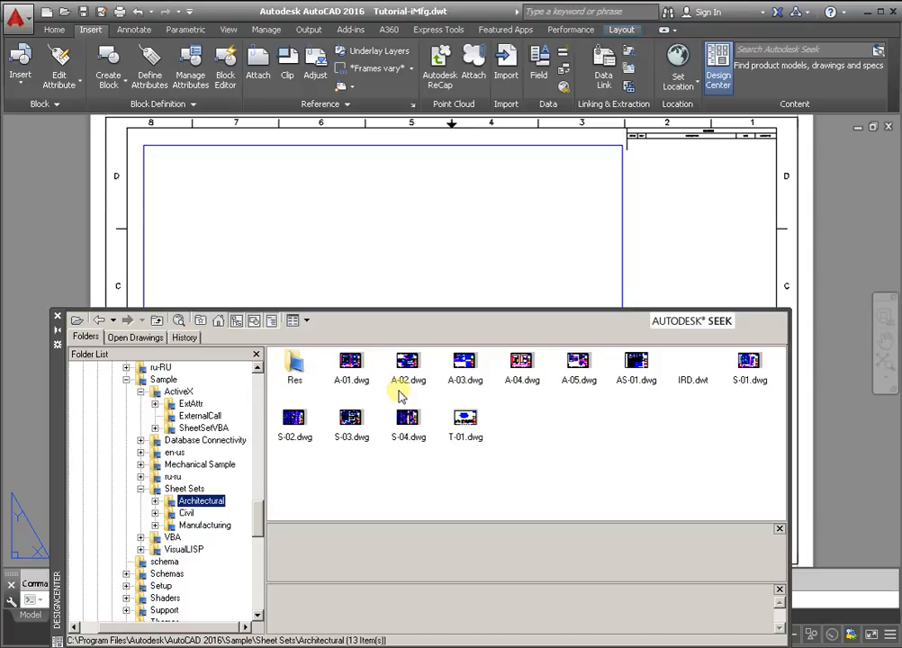
left_click(522, 364)
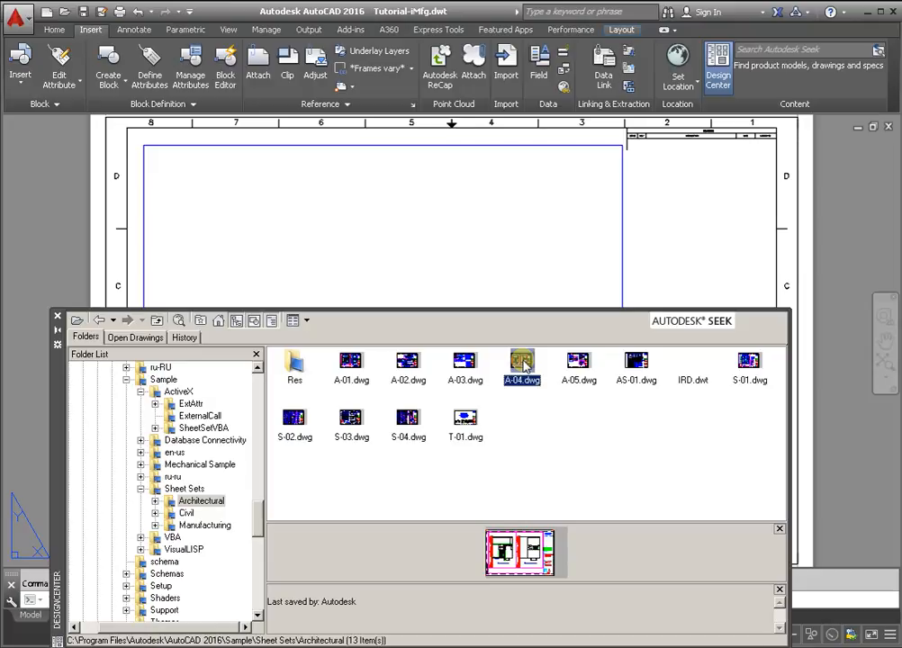
Step: Open A-04.dwg read-only in its own window via Open in Application Window
right_click(522, 364)
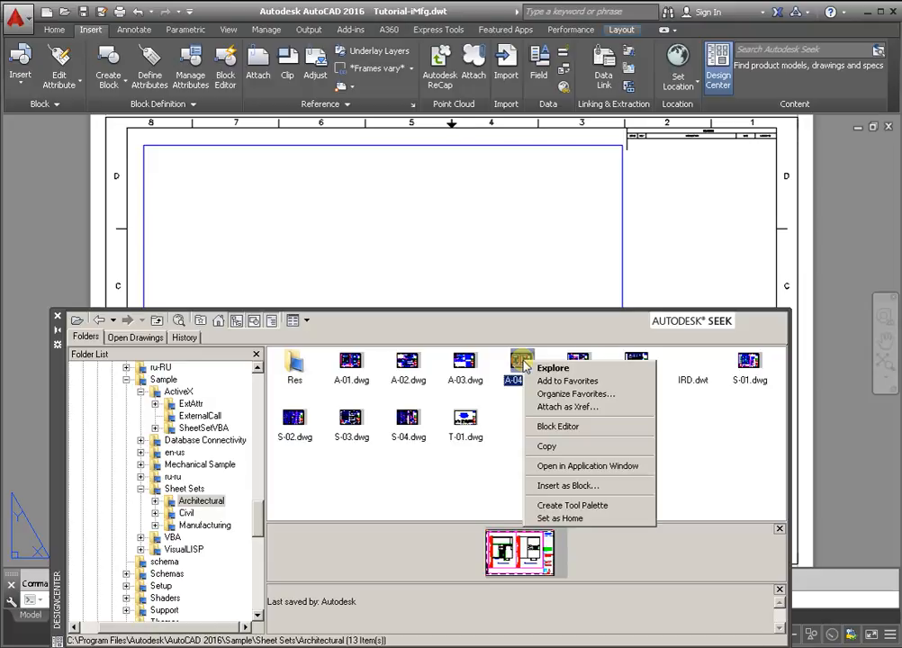
mouse_move(583, 434)
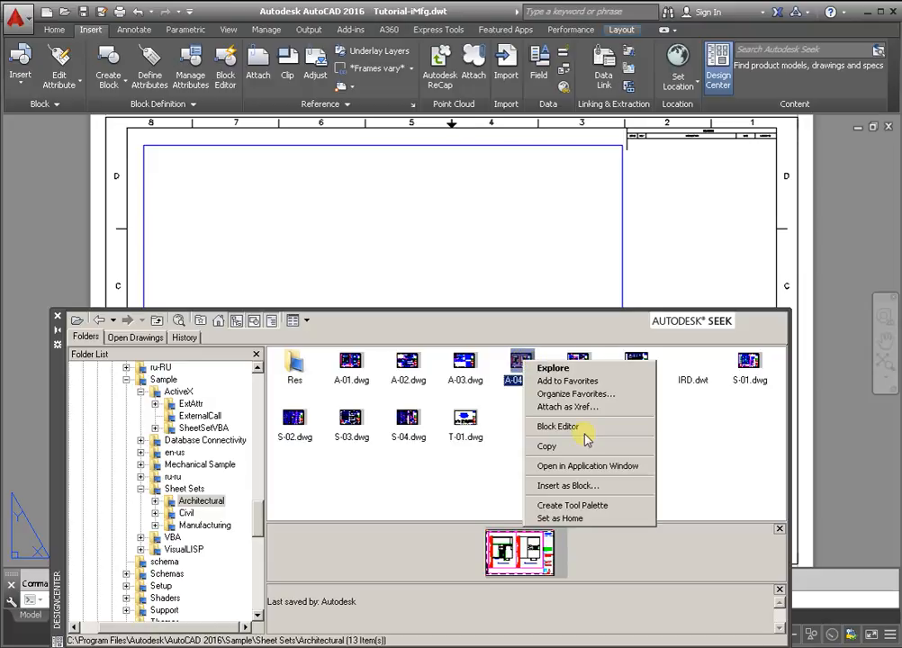
mouse_move(592, 466)
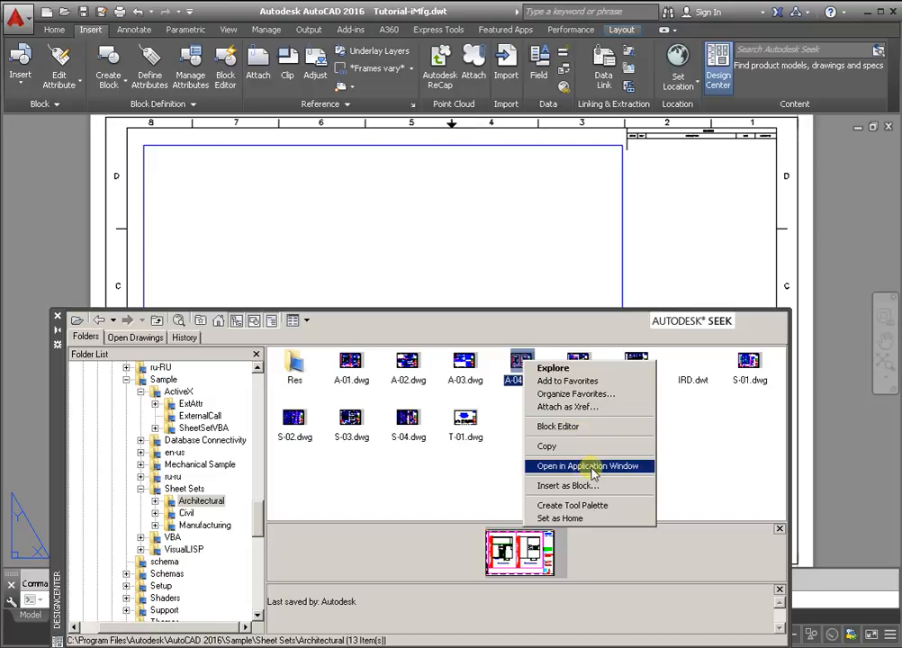
left_click(589, 466)
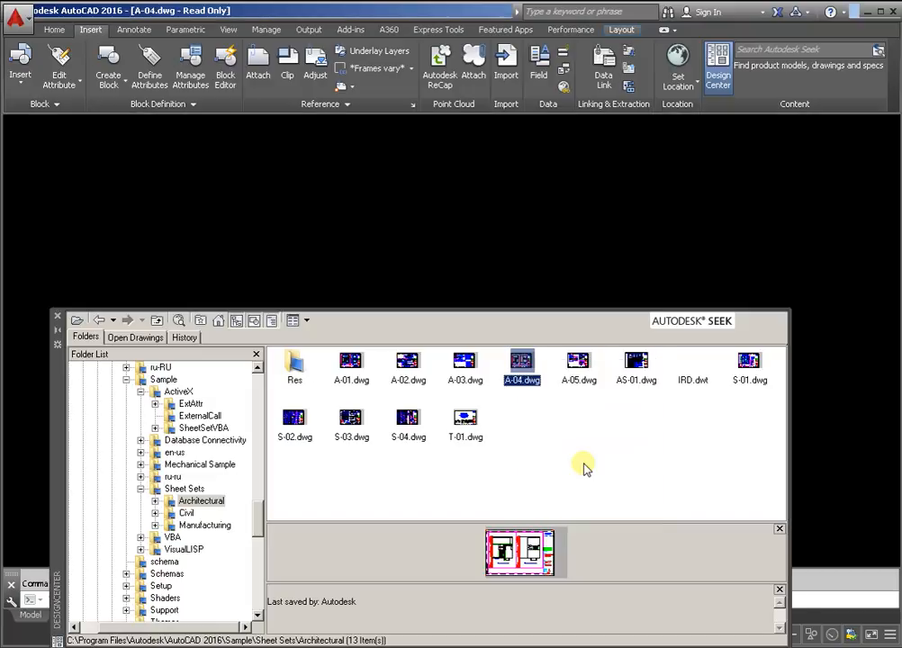